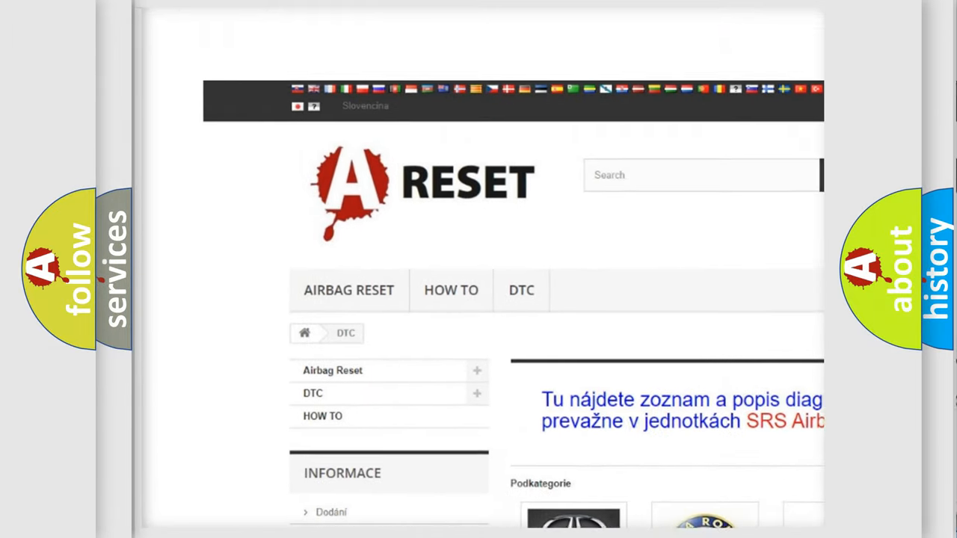
- Open the Alfa Romeo DTC category and browse its list of trouble codes from B to P
scroll(down, 3)
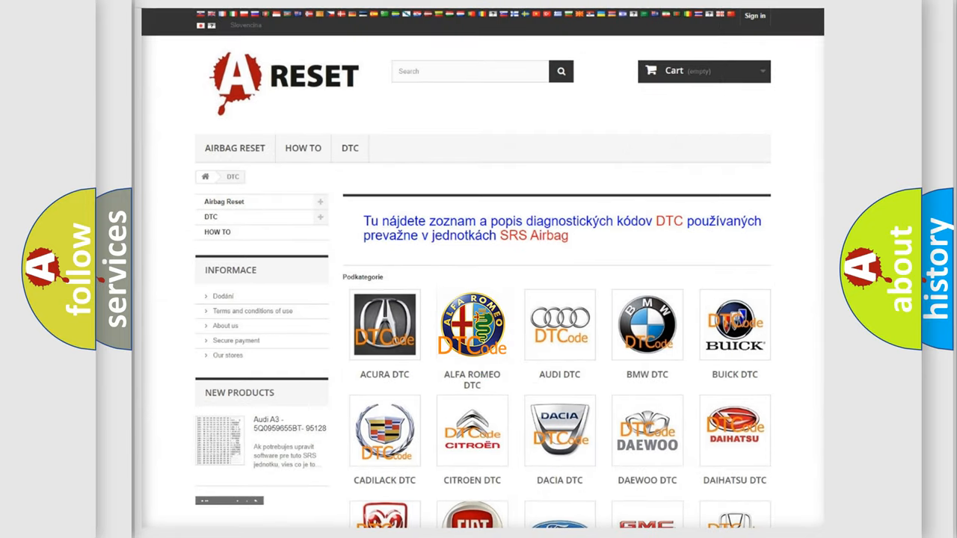
click(473, 325)
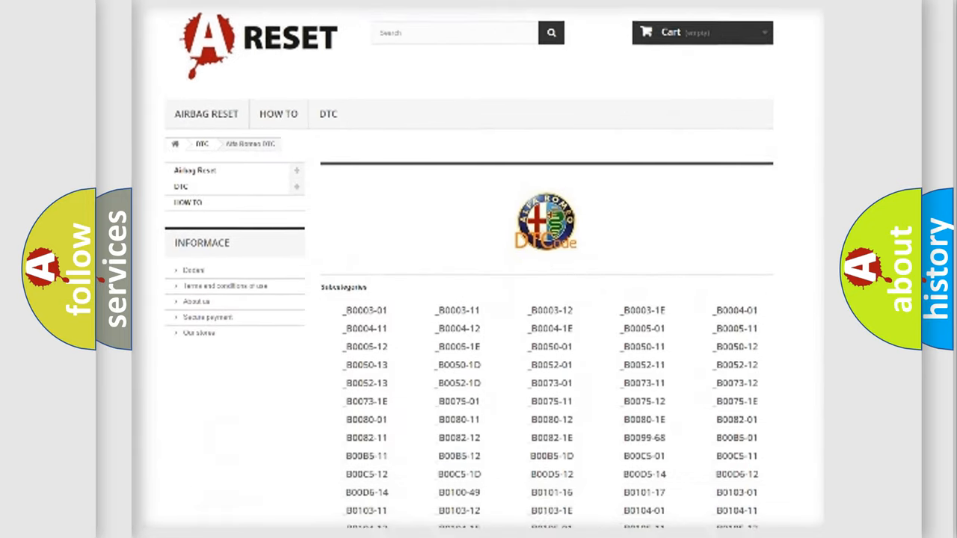
scroll(down, 3)
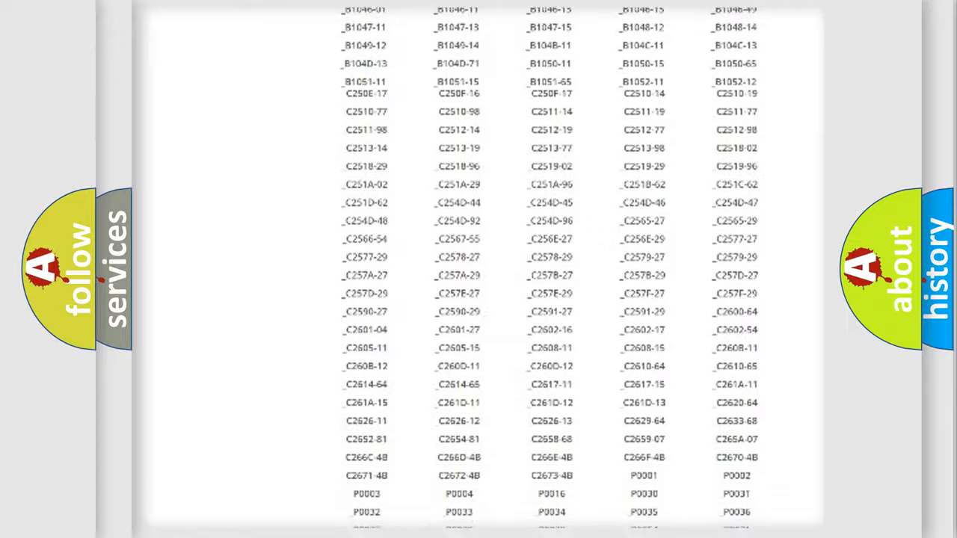